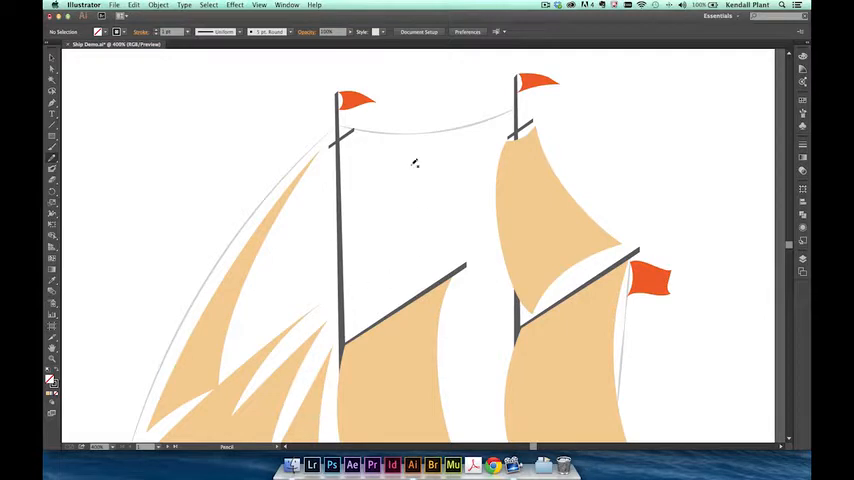
mouse_move(376, 190)
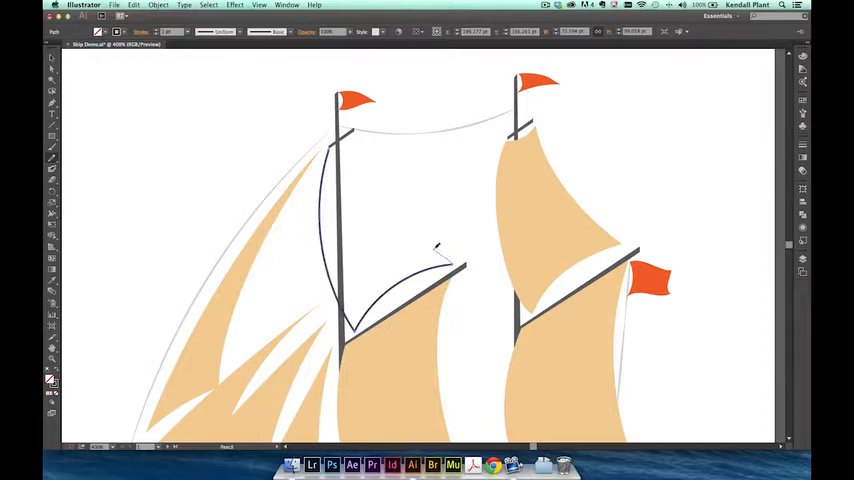
Draw the curved triangular sail outline from the left mast top down to the boom
left_click_drag(360, 136, 438, 250)
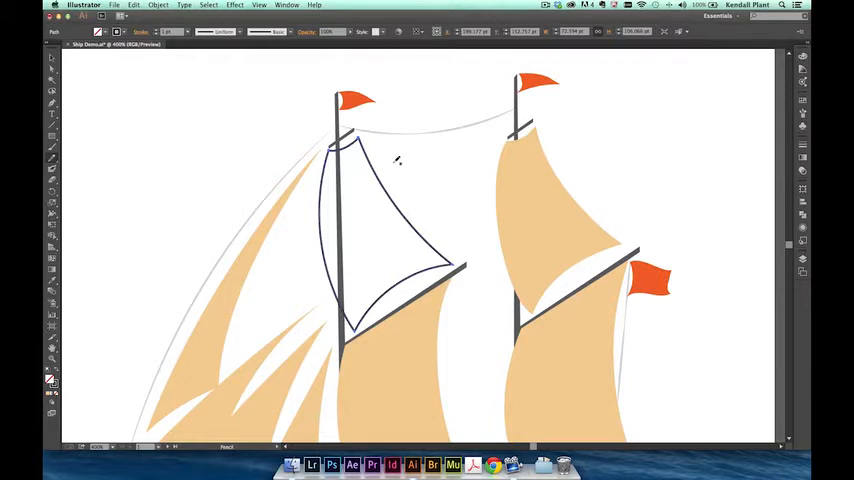
mouse_move(194, 240)
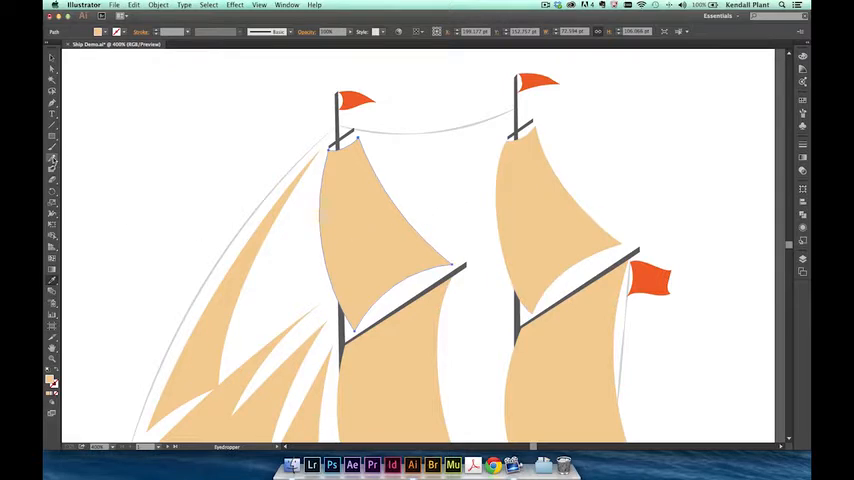
Scroll down to bring the hull deck and orange bowsprit into view
scroll("down", 3)
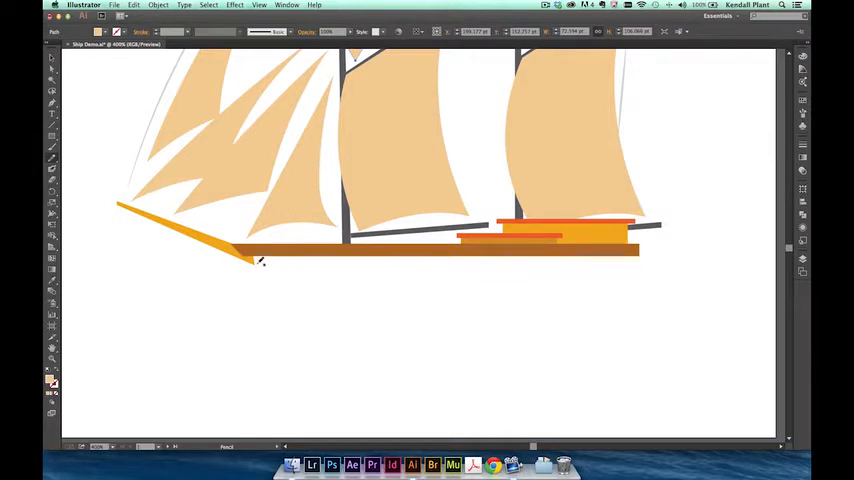
mouse_move(316, 272)
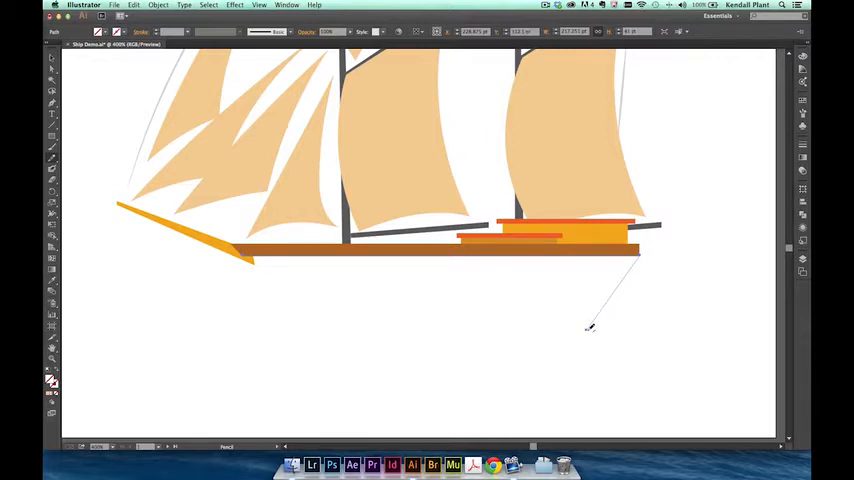
Draw the curved bottom of the hull below the deck line and fill it orange
left_click_drag(588, 332, 344, 336)
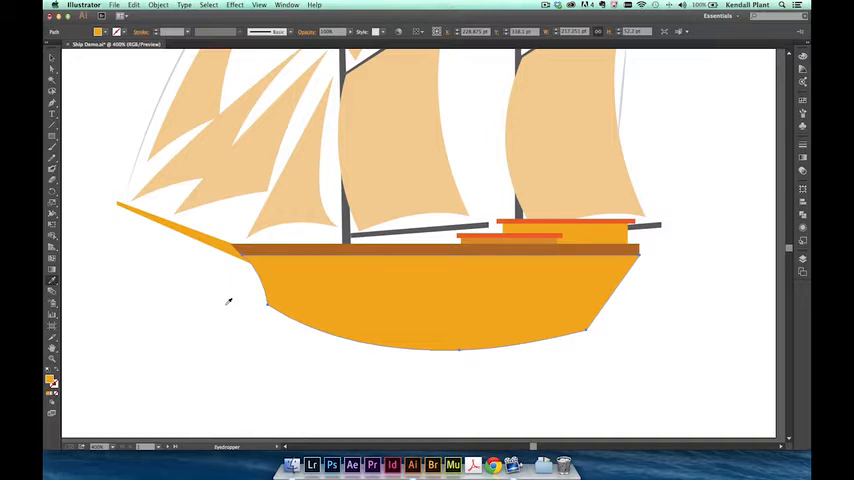
left_click(52, 104)
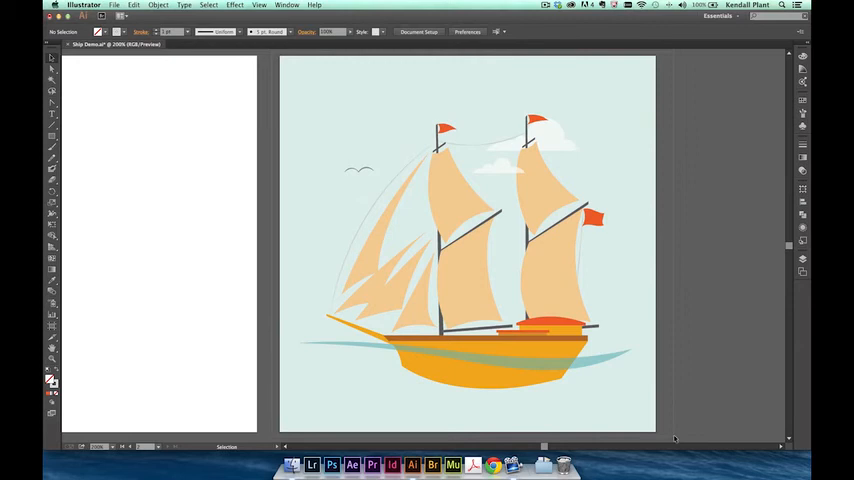
Convert the whole ship illustration into guides via View > Guides > Make Guides
left_click(260, 4)
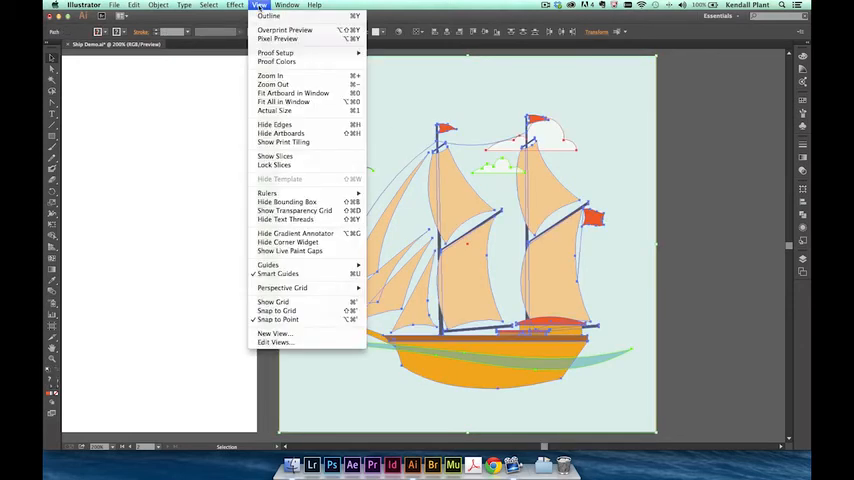
mouse_move(268, 264)
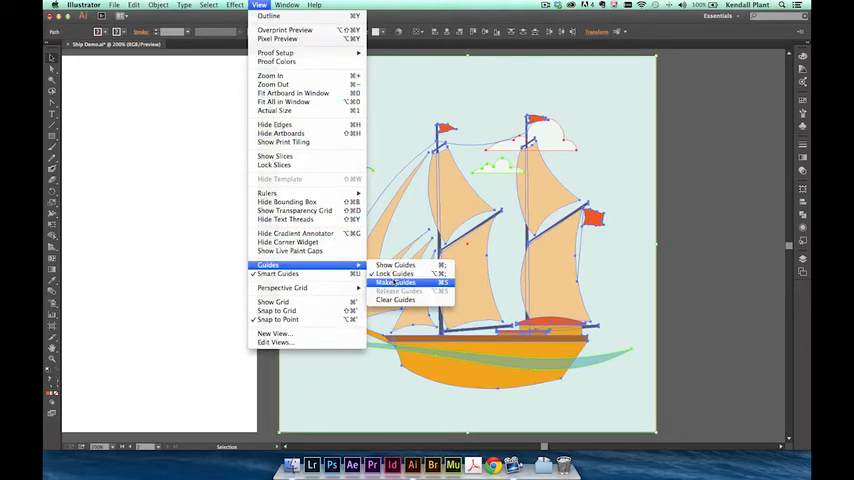
left_click(396, 282)
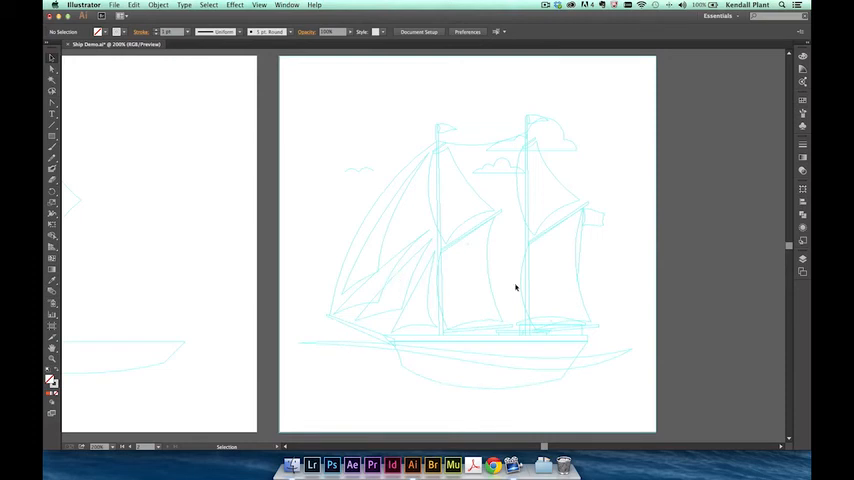